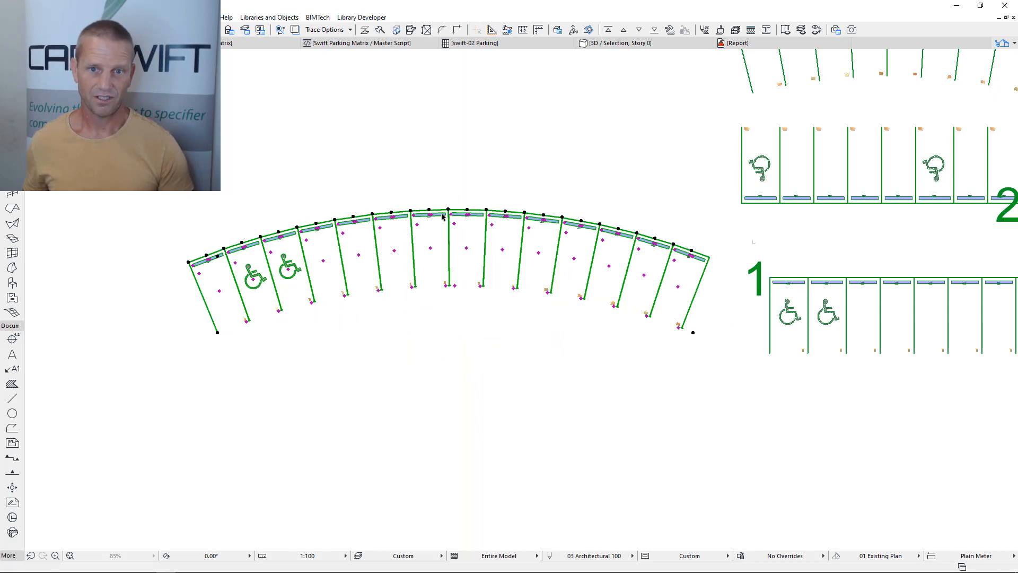
pyautogui.moveTo(611, 213)
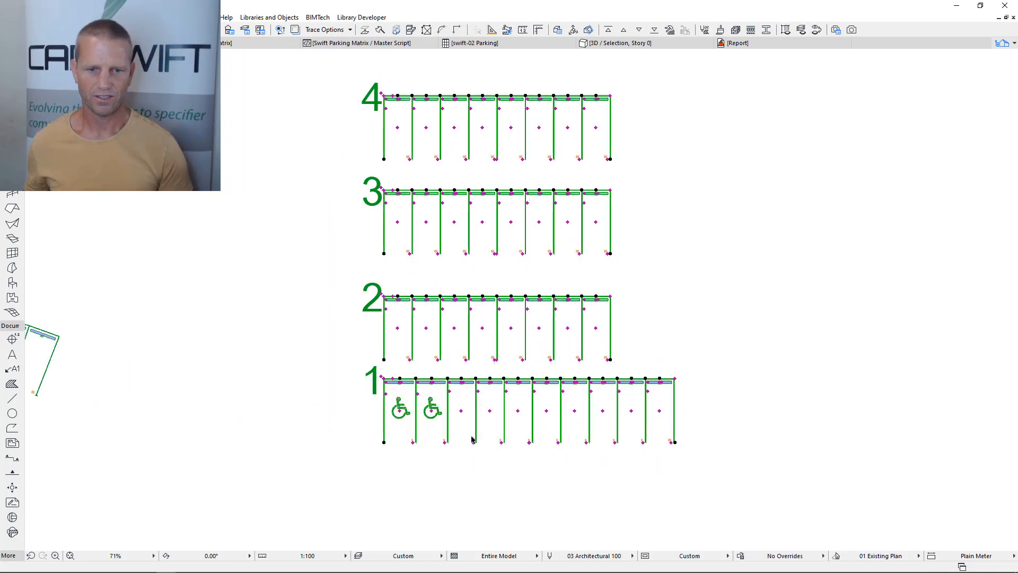
pyautogui.moveTo(430, 280)
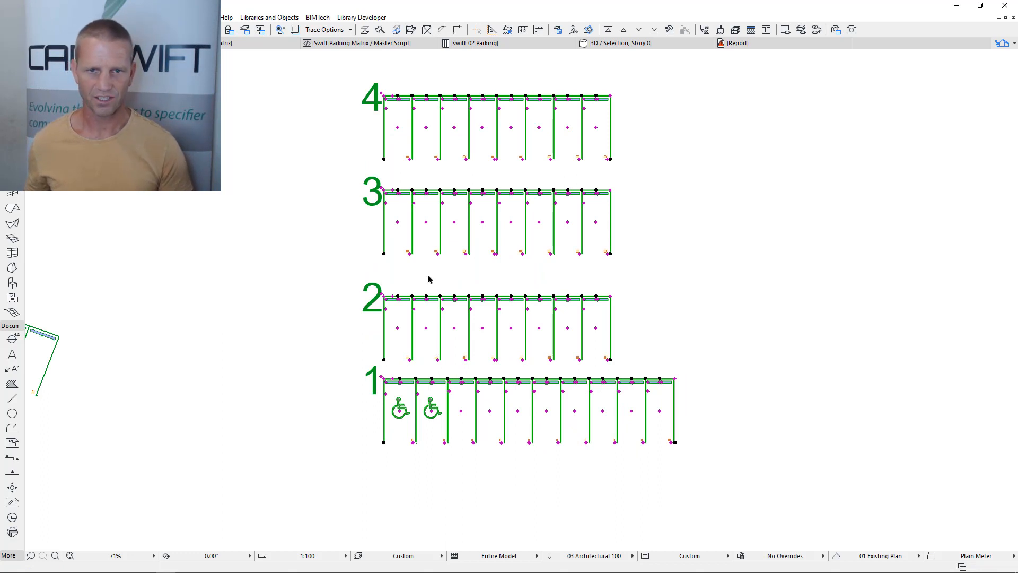
pyautogui.moveTo(435, 386)
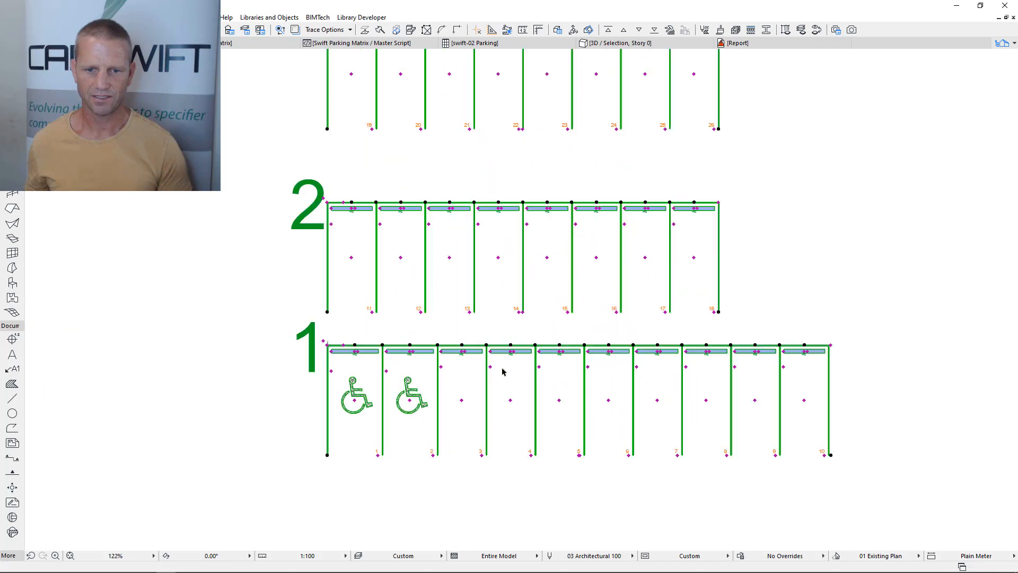
# - Bring up the swift-02 Parking schedule showing 52 and 34 bays, 86 in total
pyautogui.scroll(-3)
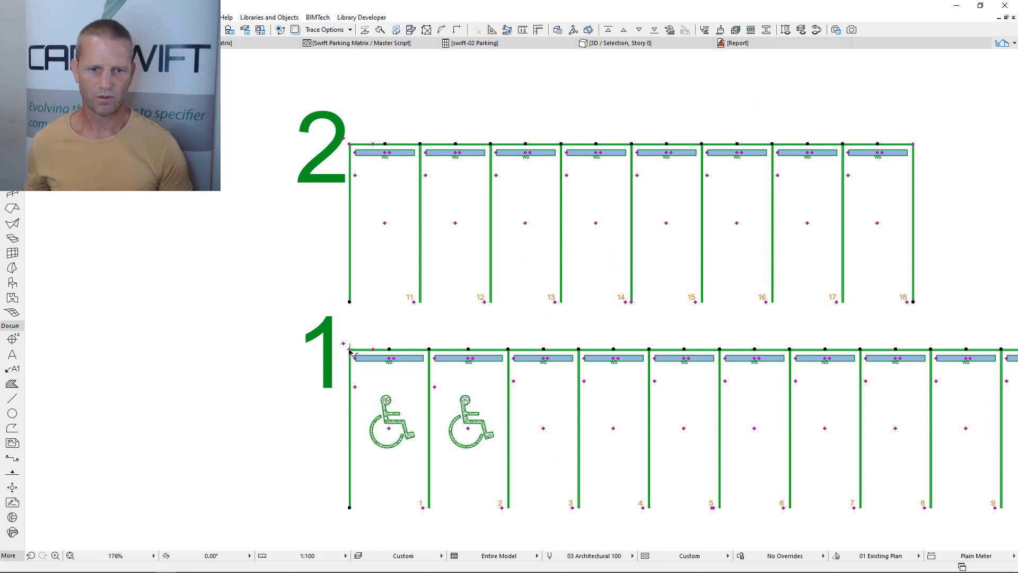
pyautogui.click(350, 348)
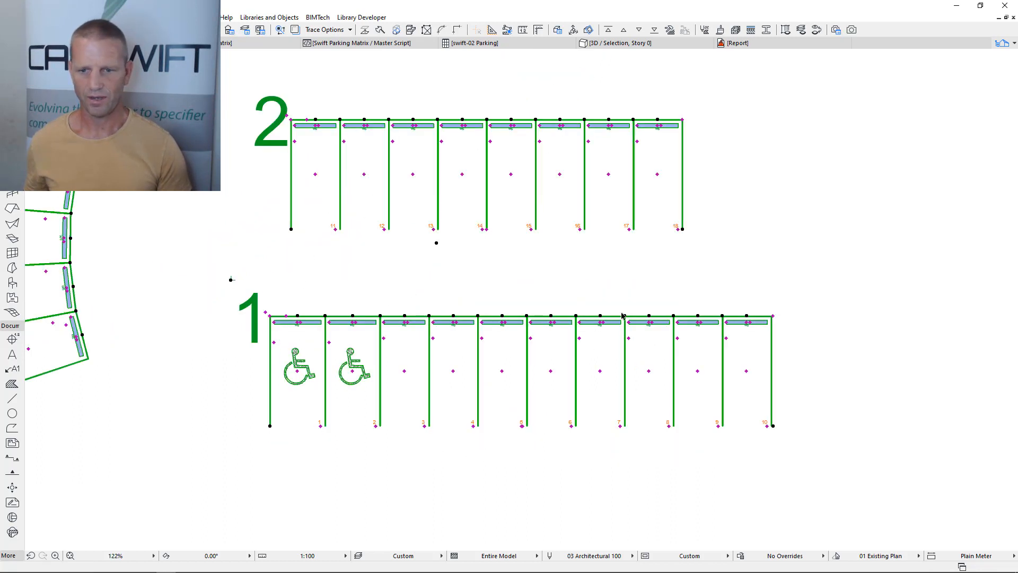
pyautogui.moveTo(344, 168)
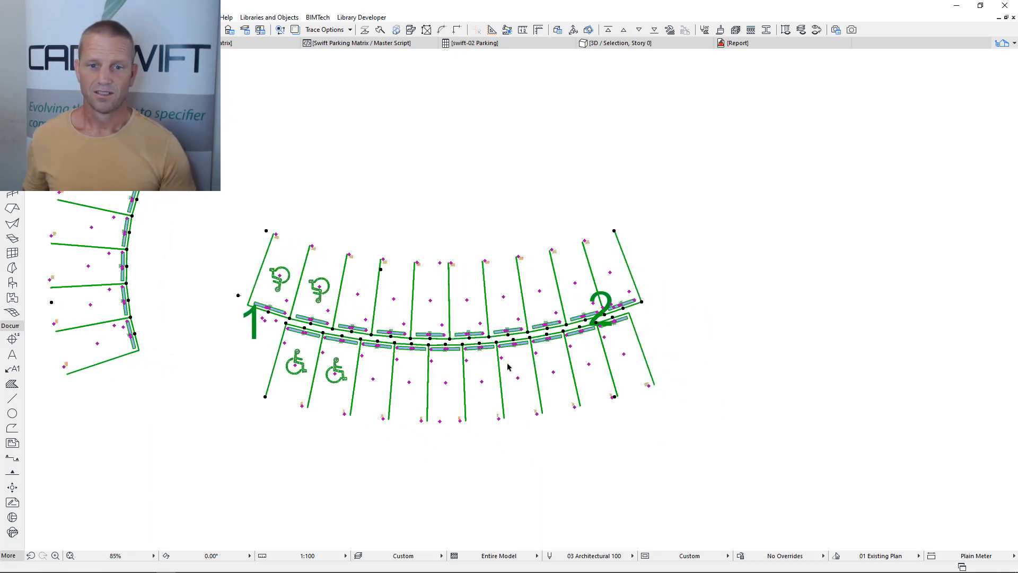
pyautogui.moveTo(433, 294)
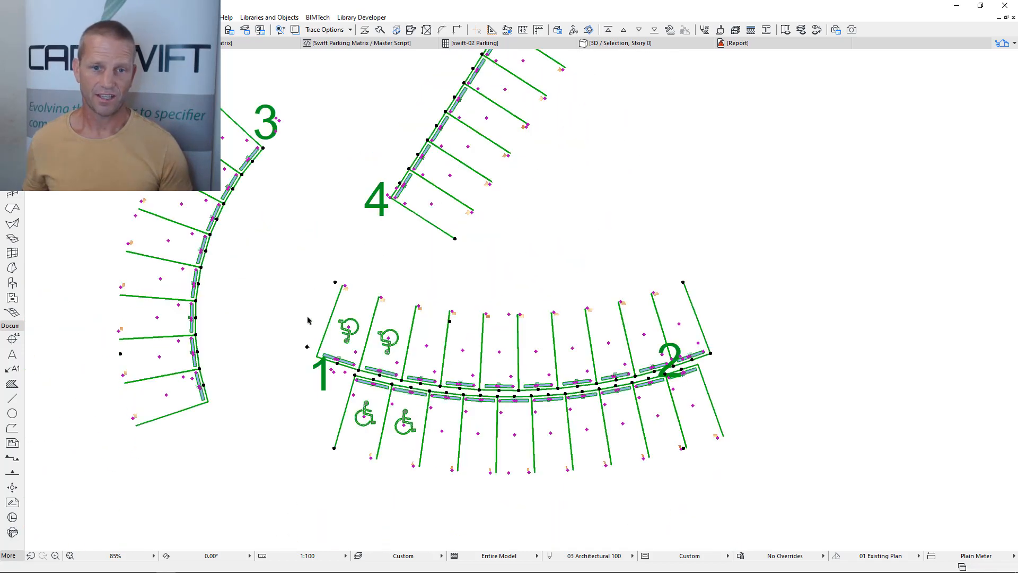
pyautogui.moveTo(353, 205)
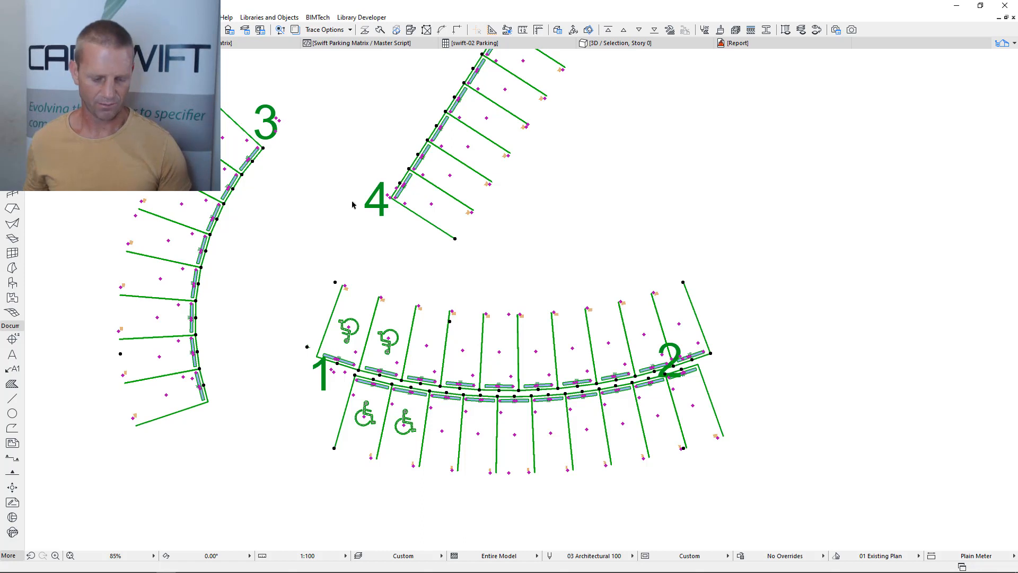
pyautogui.moveTo(471, 233)
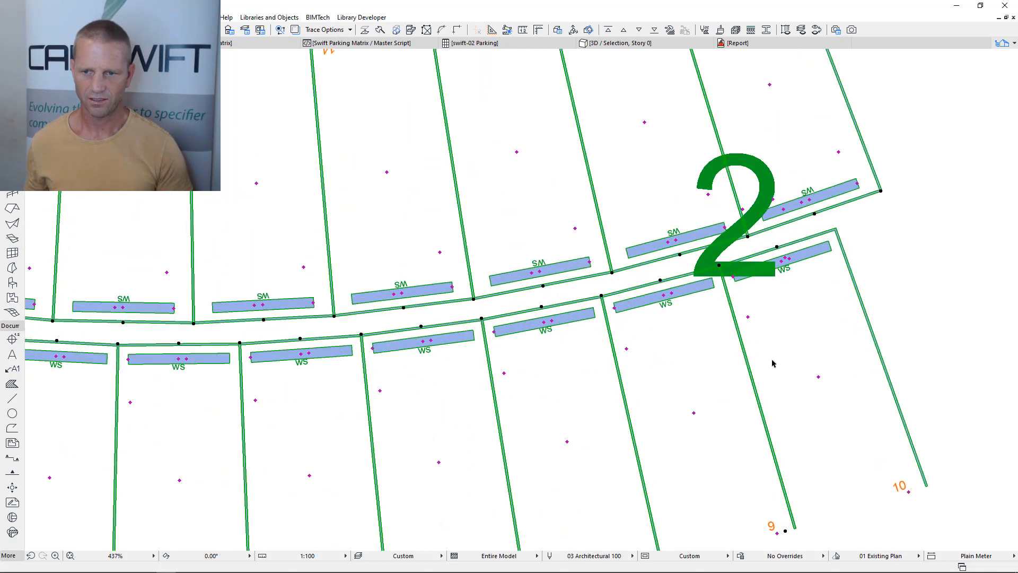
pyautogui.scroll(-3)
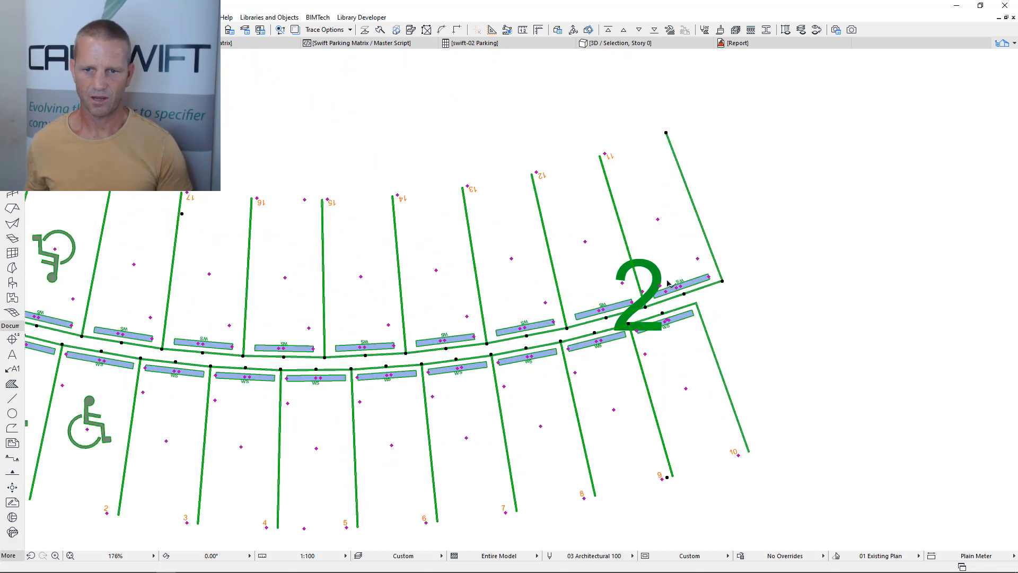
pyautogui.scroll(-3)
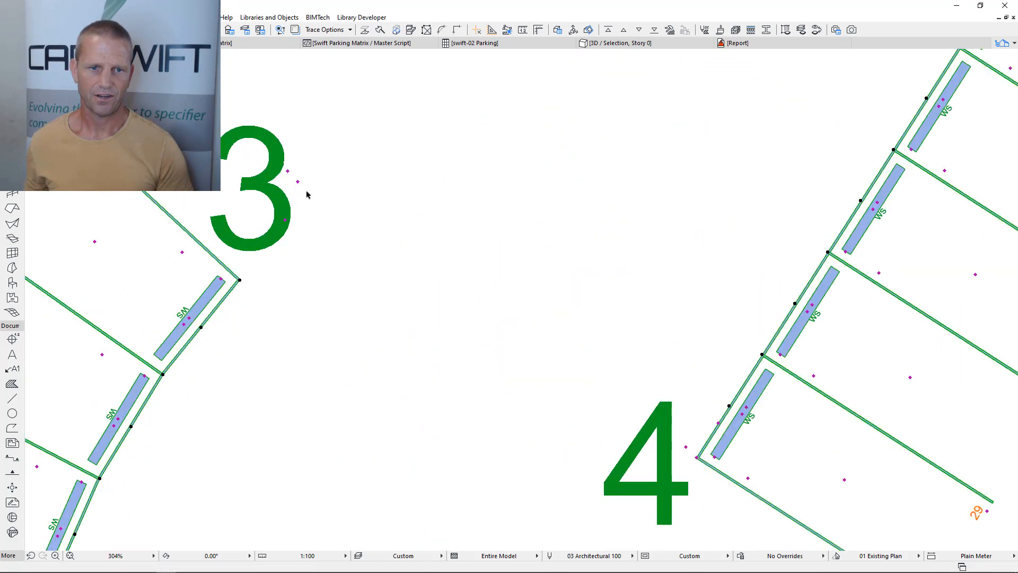
pyautogui.moveTo(299, 213)
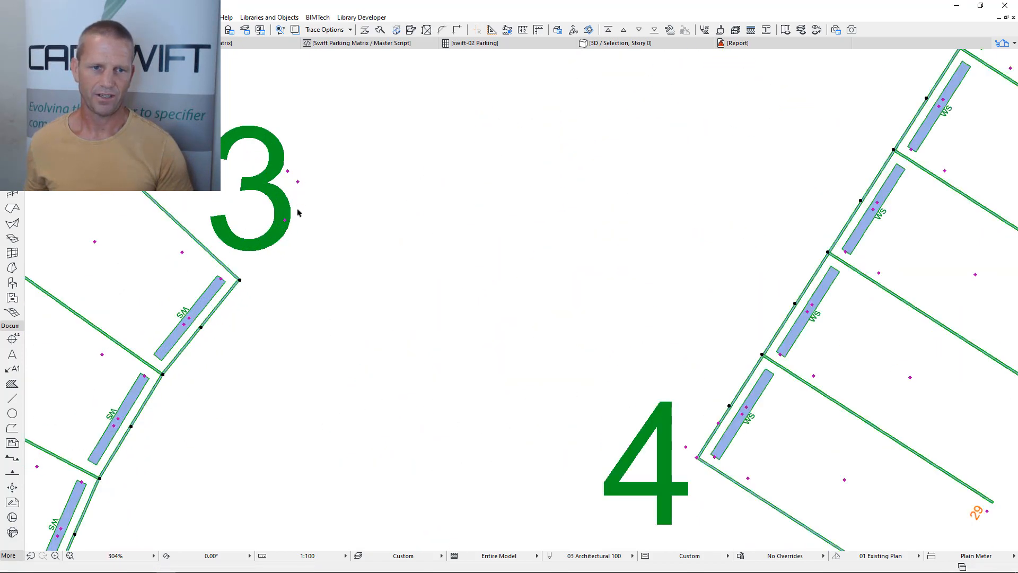
pyautogui.moveTo(288, 172)
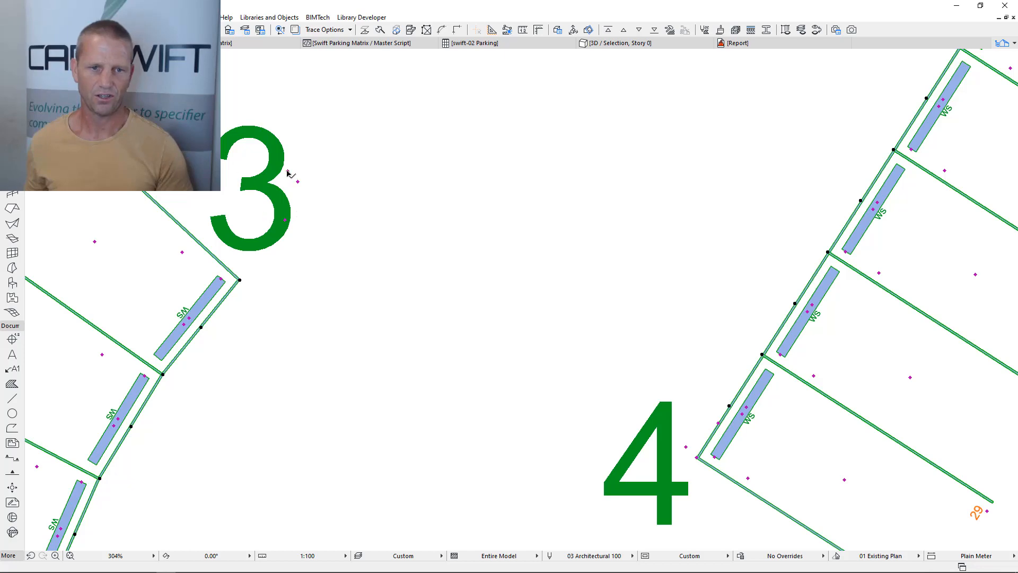
pyautogui.scroll(-3)
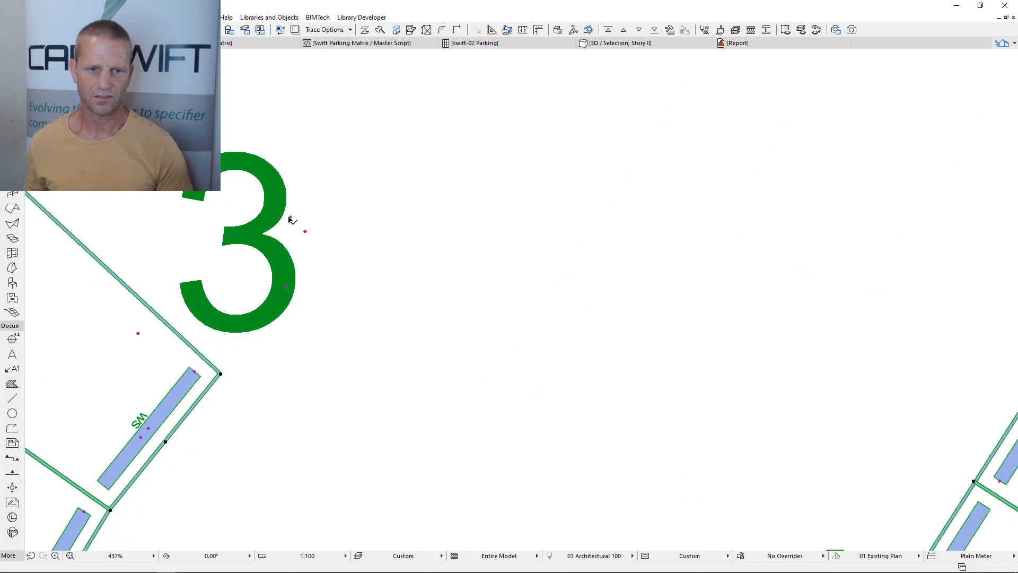
pyautogui.click(290, 216)
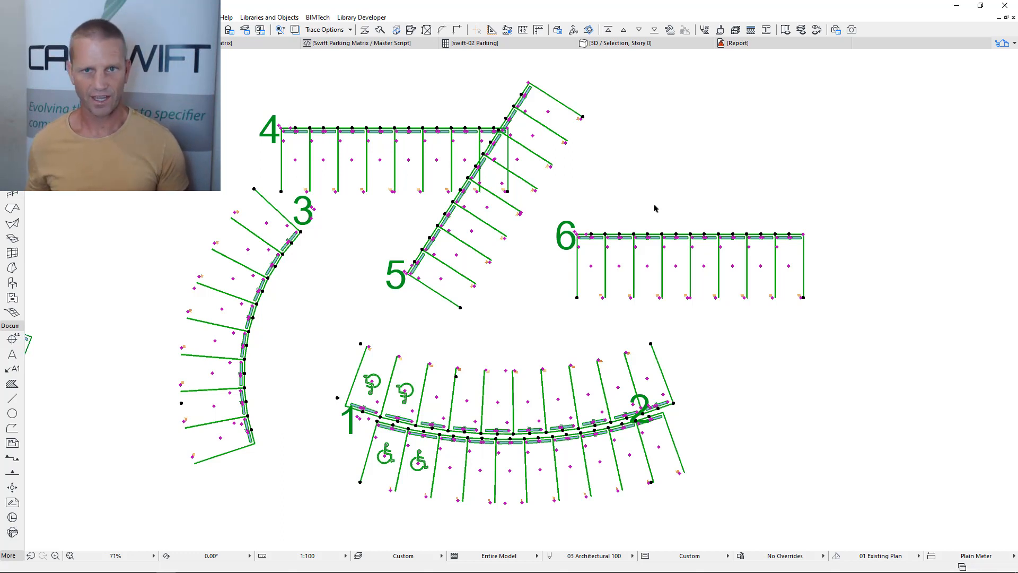
pyautogui.moveTo(633, 193)
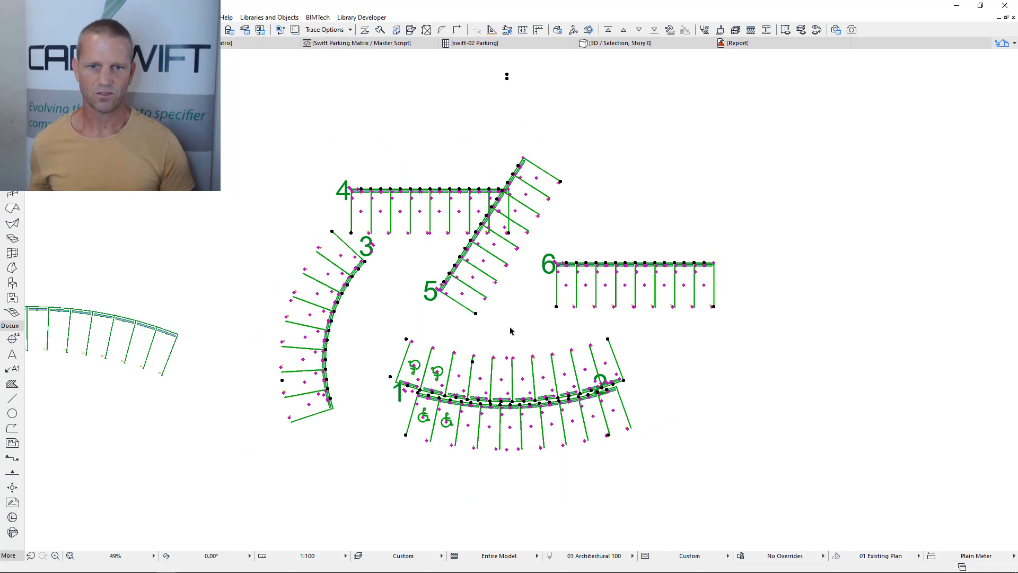
pyautogui.moveTo(447, 132)
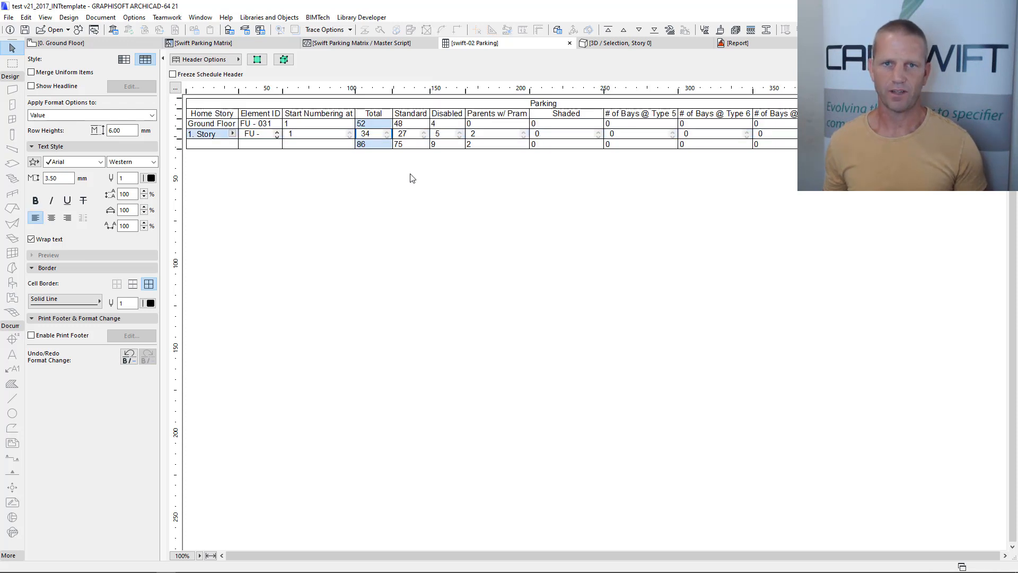
# - Set the 1. Story 'Start Numbering at' value to 53 in the schedule
pyautogui.click(91, 114)
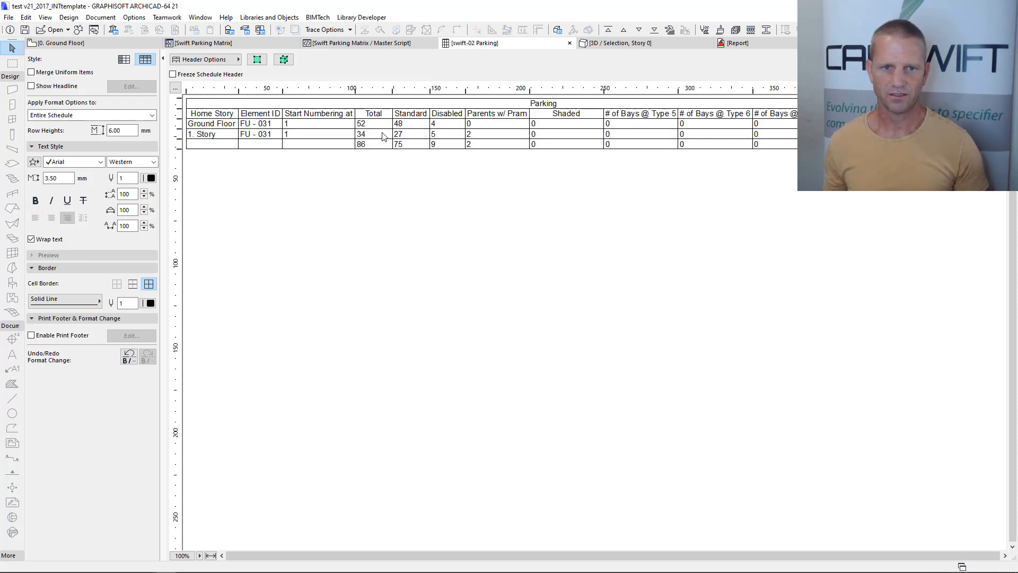
pyautogui.moveTo(350, 130)
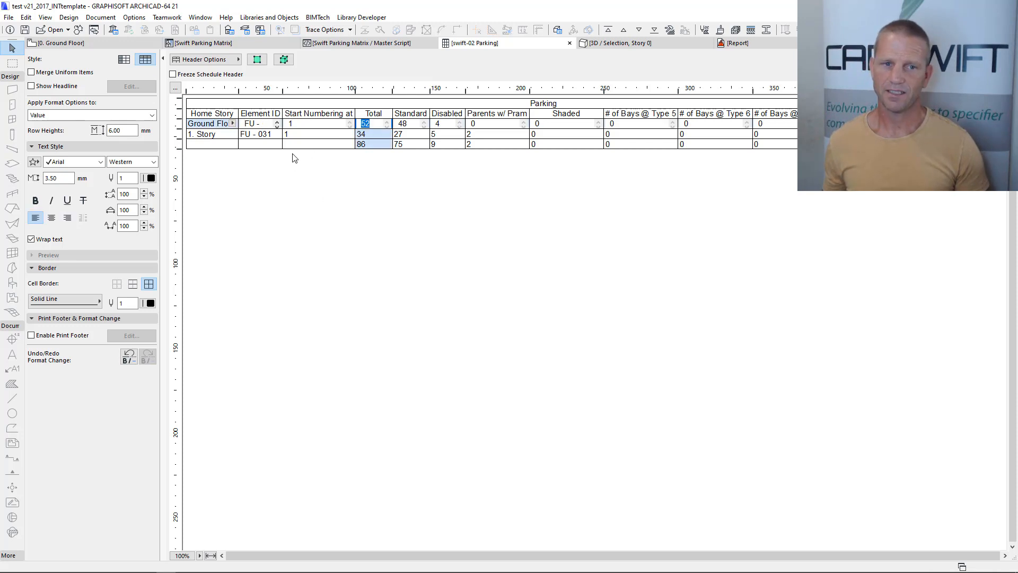
pyautogui.click(316, 135)
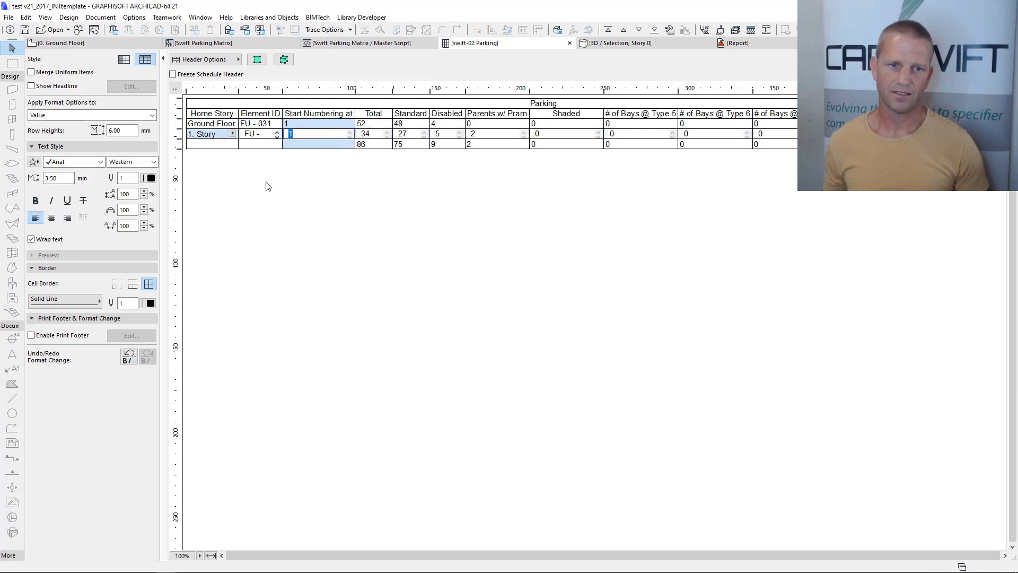
pyautogui.write('5')
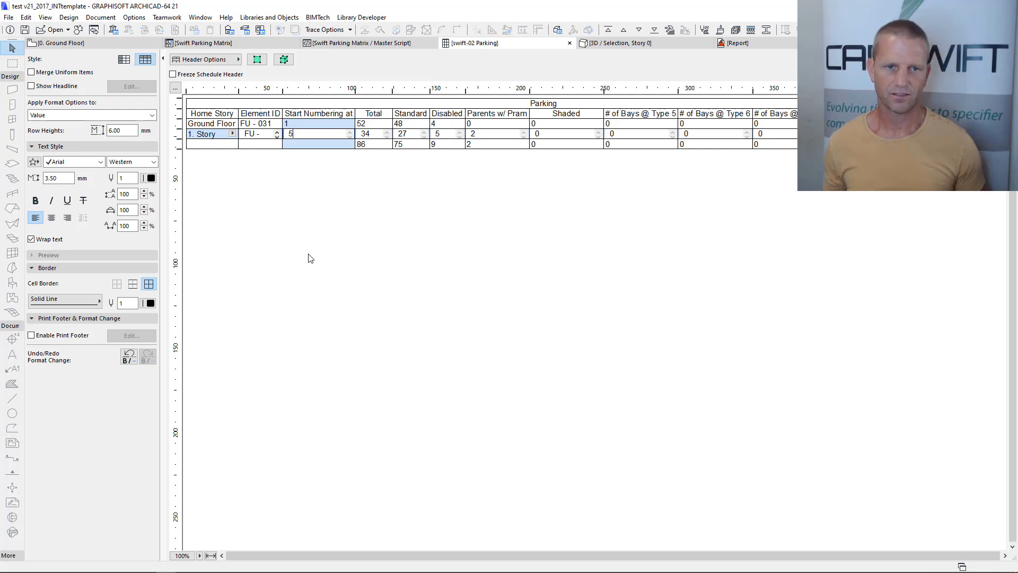
pyautogui.write('3')
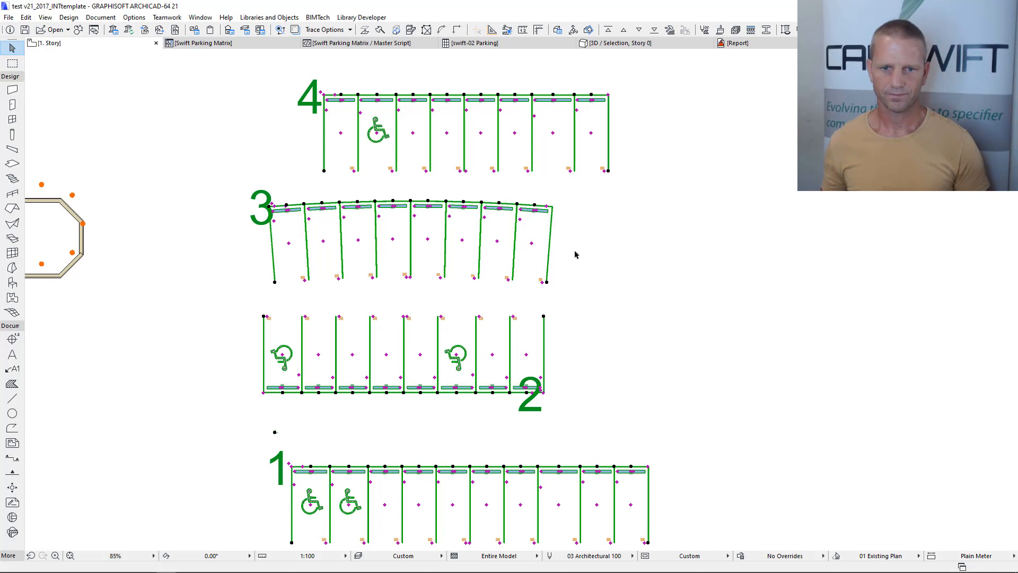
pyautogui.moveTo(335, 89)
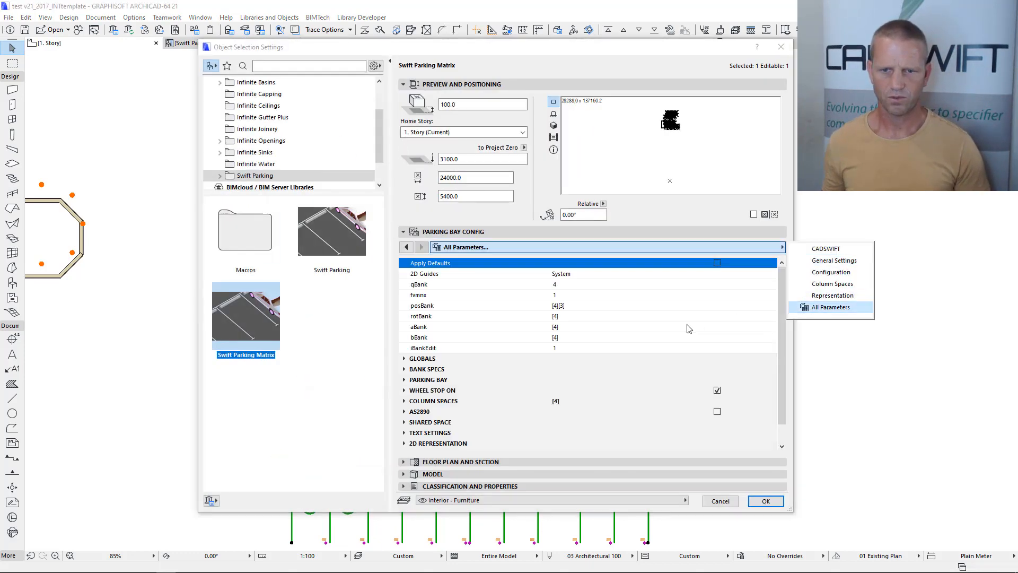
# - Turn off 2D Guides under All Parameters for the selected parking banks and apply
pyautogui.click(772, 274)
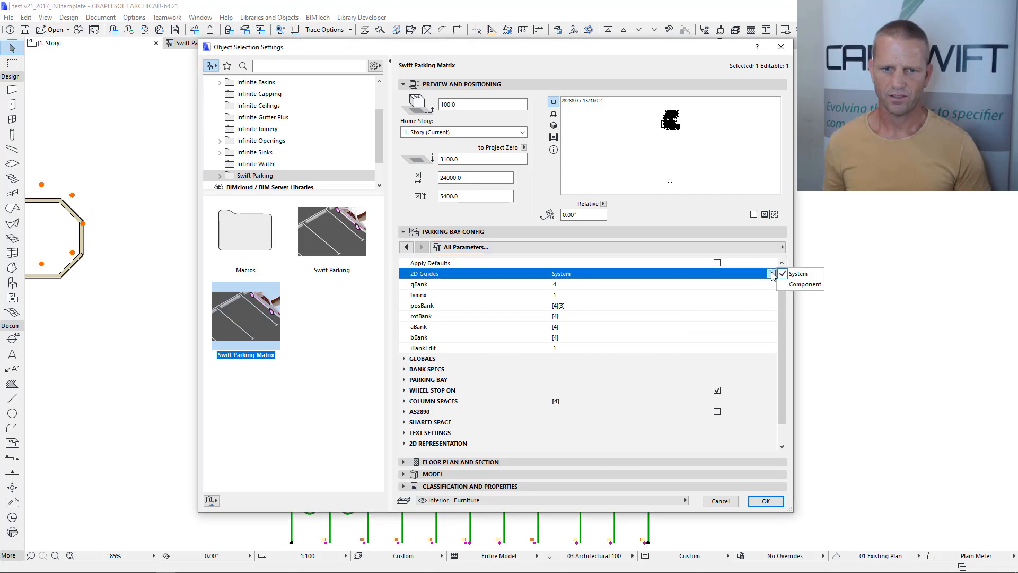
pyautogui.click(806, 284)
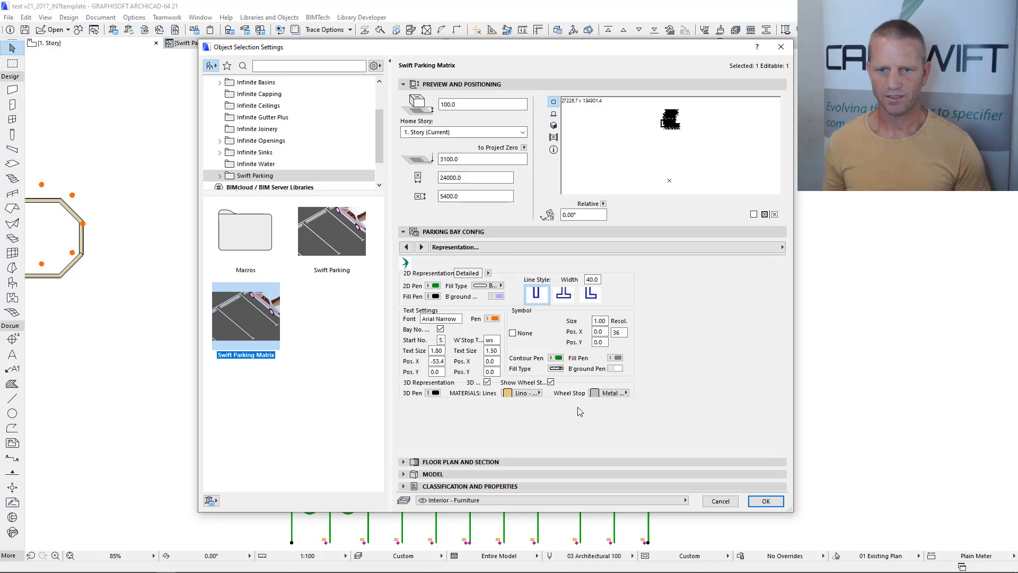
pyautogui.click(766, 501)
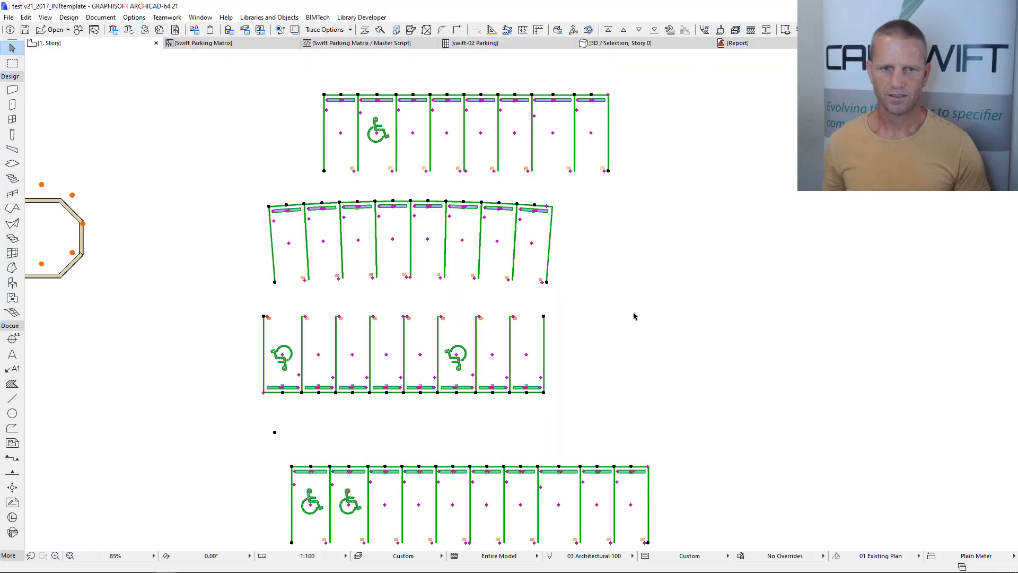